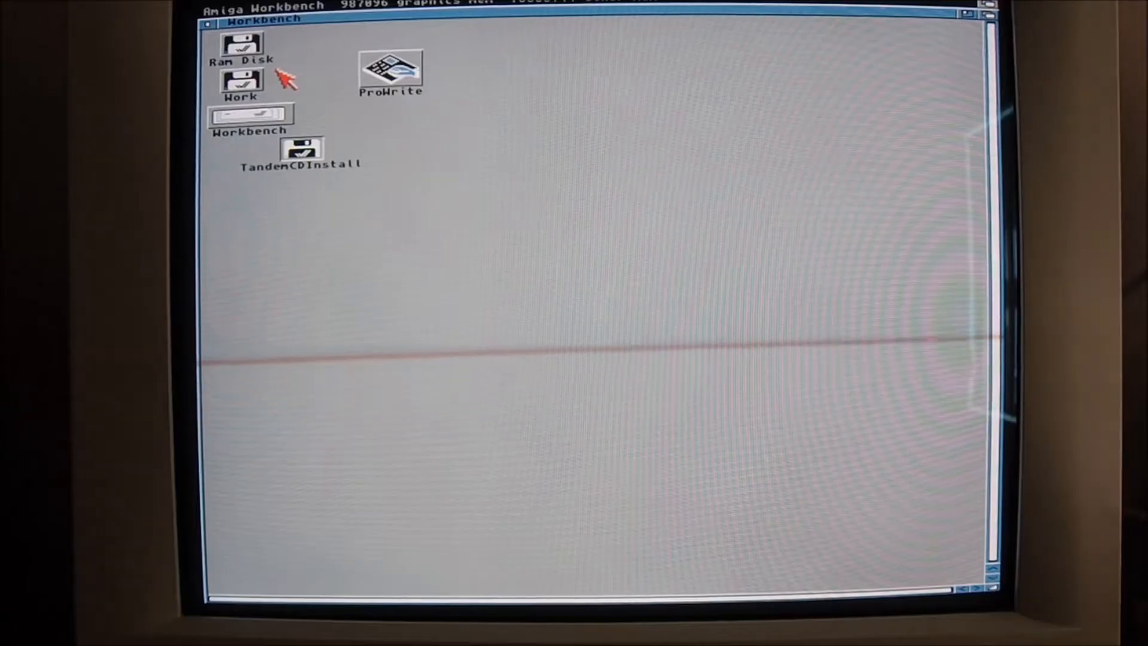
mouse_move(355, 123)
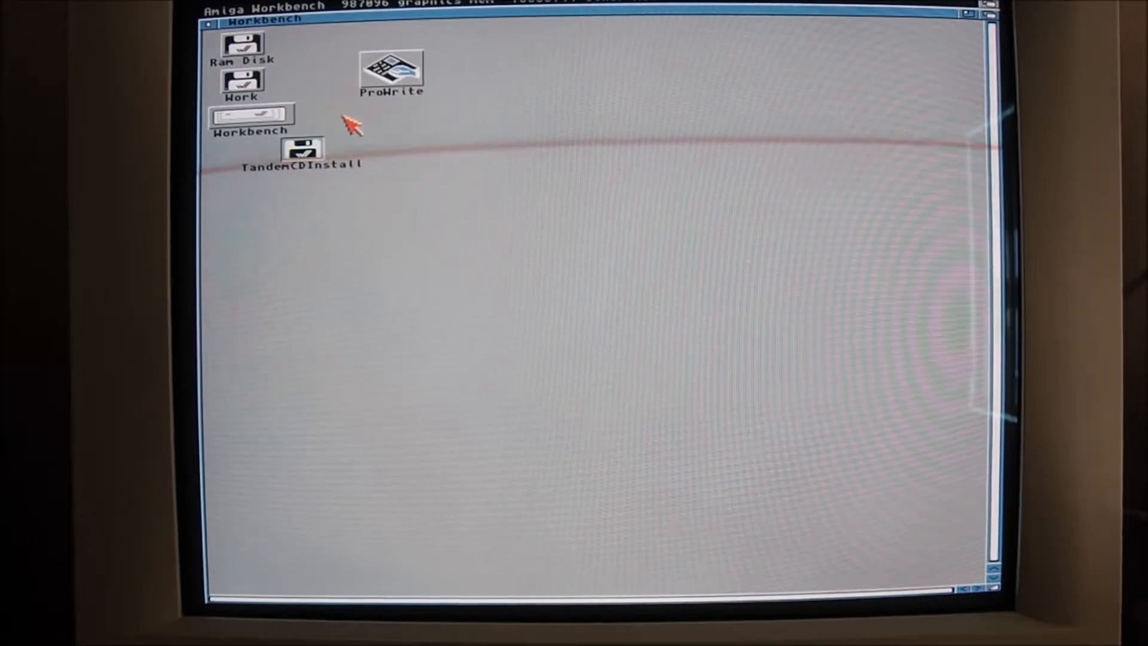
Step: Show the TandemCDInstall disk contents with its installer and CD tools
double_click(307, 149)
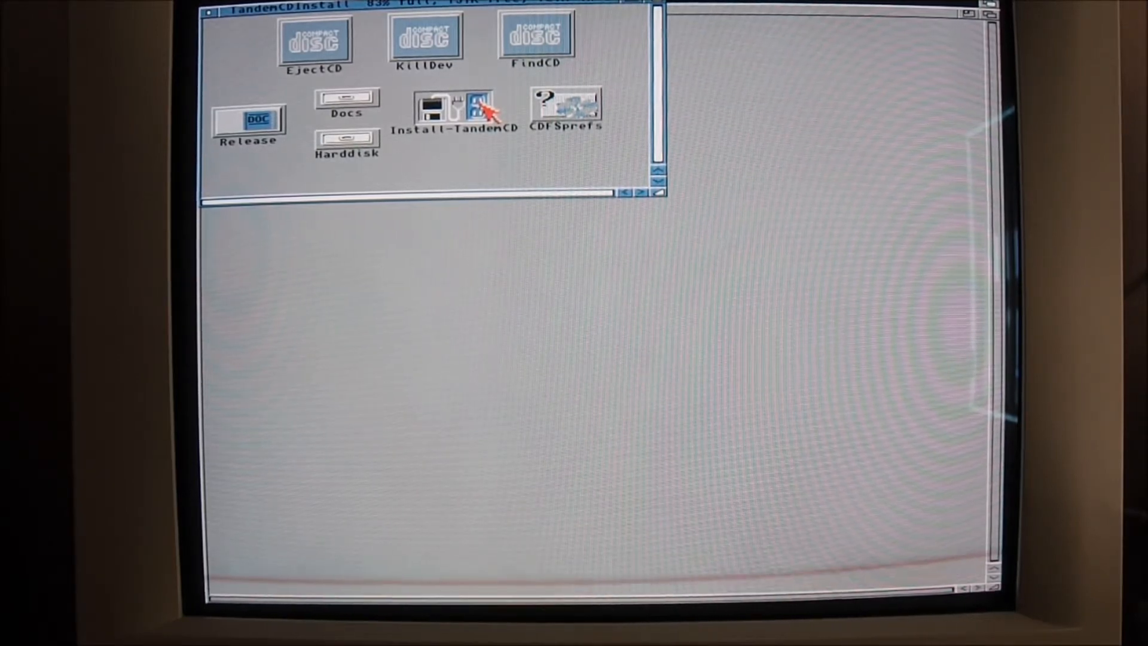
Step: Launch Install-TandemCD and proceed as Intermediate User so FindCD starts
double_click(452, 107)
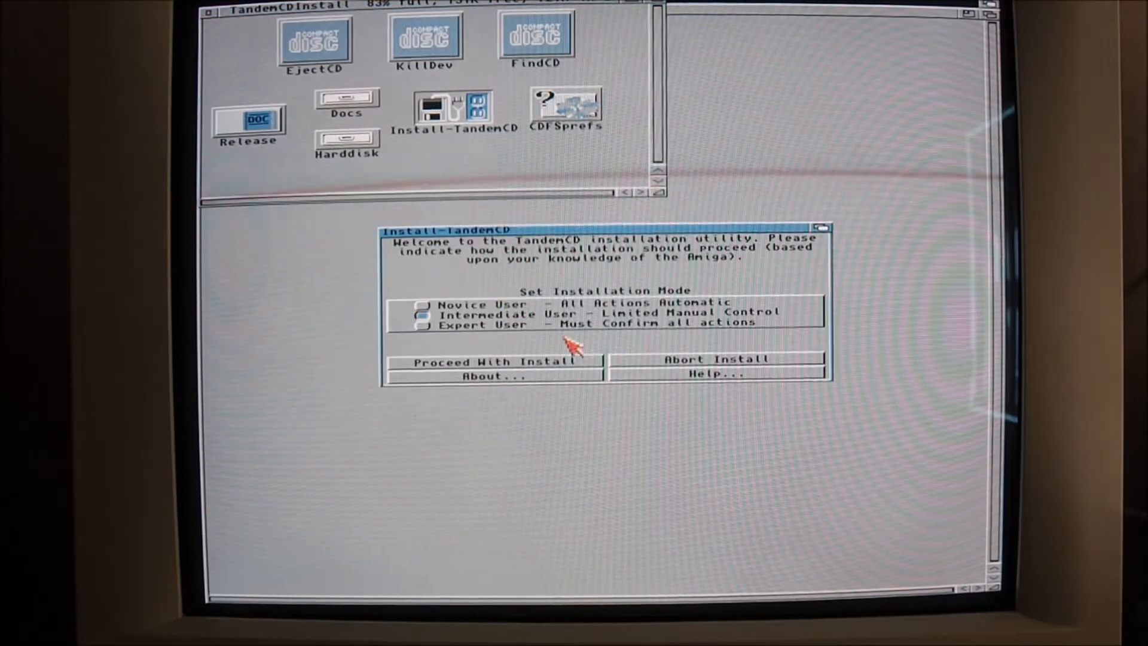
mouse_move(500, 370)
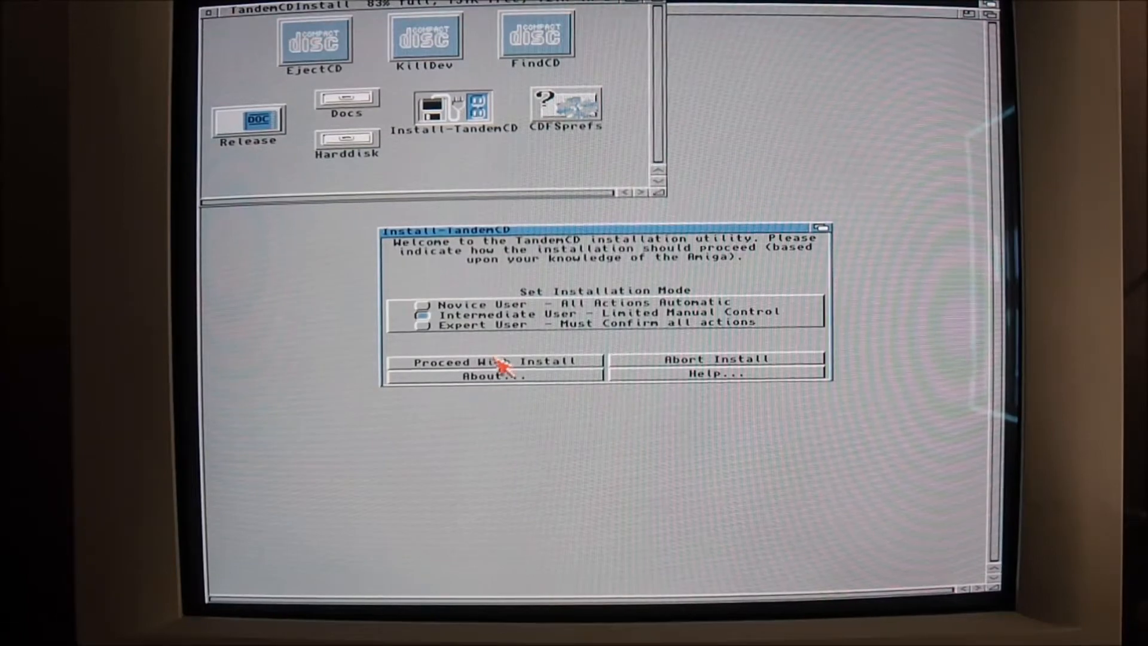
click(497, 361)
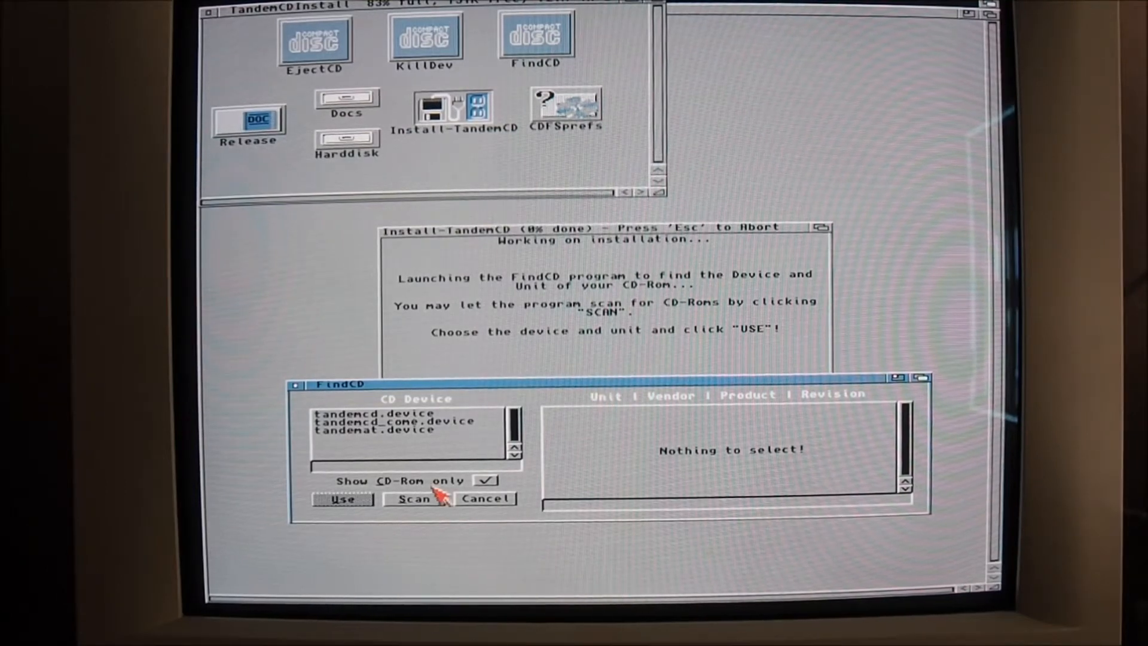
Step: Scan devices and use the detected PIONEER CD-ROM DR-124X on tandemat.device unit 1
click(413, 499)
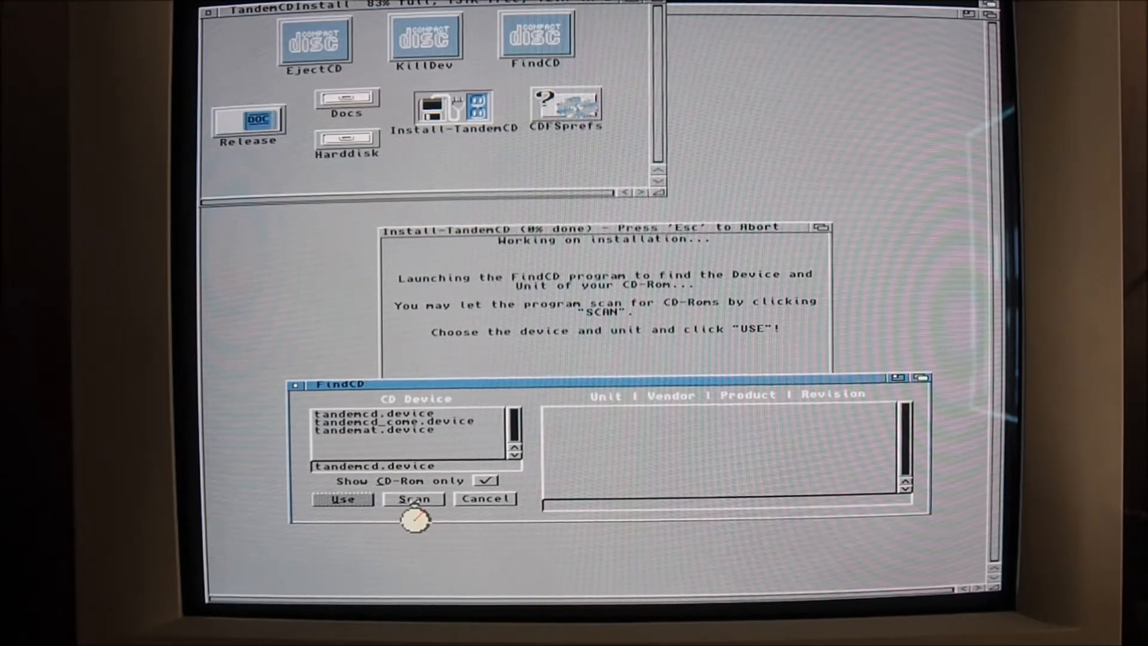
click(394, 421)
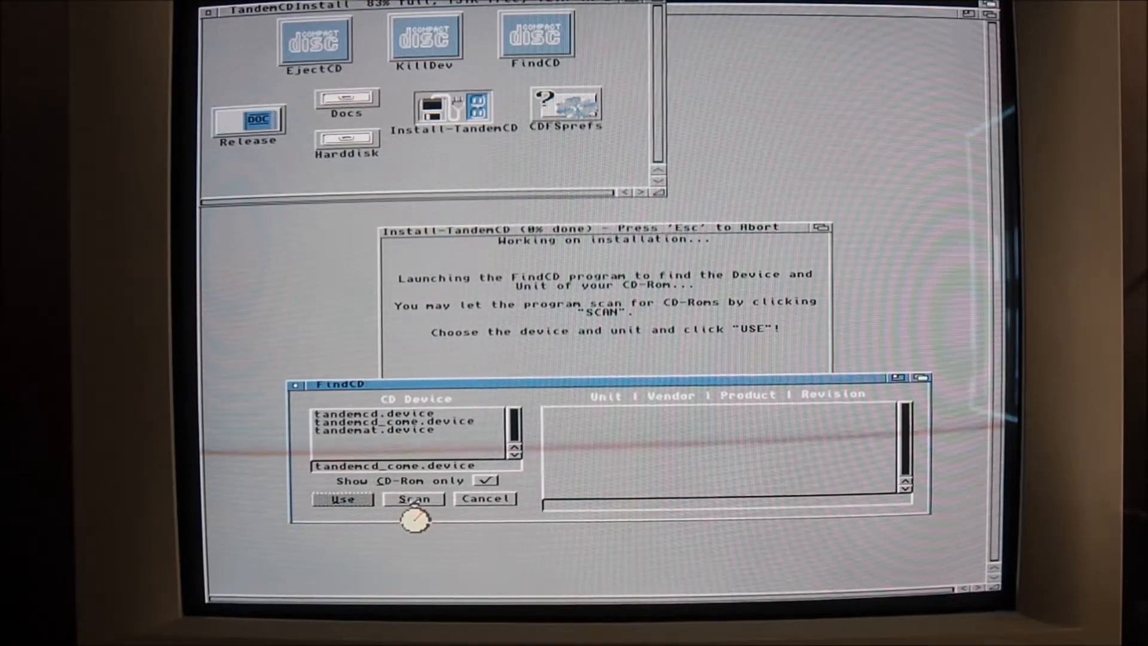
click(413, 500)
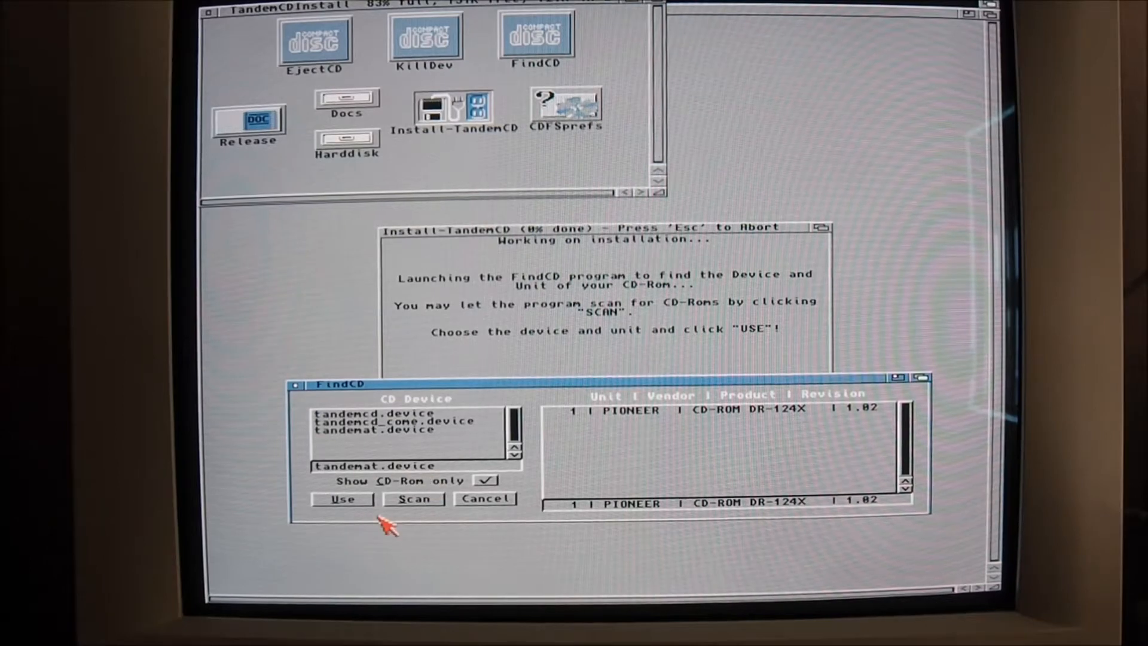
click(341, 499)
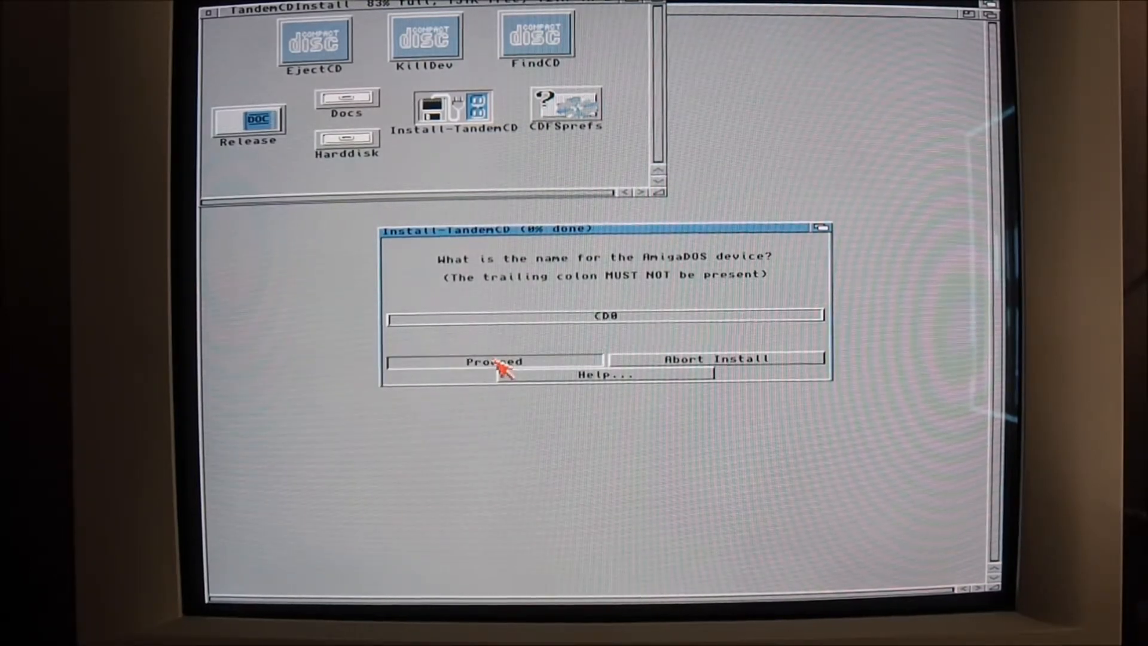
Step: Accept CD0 as device name, automatic mount at bootup, and Work: for support programs
click(493, 361)
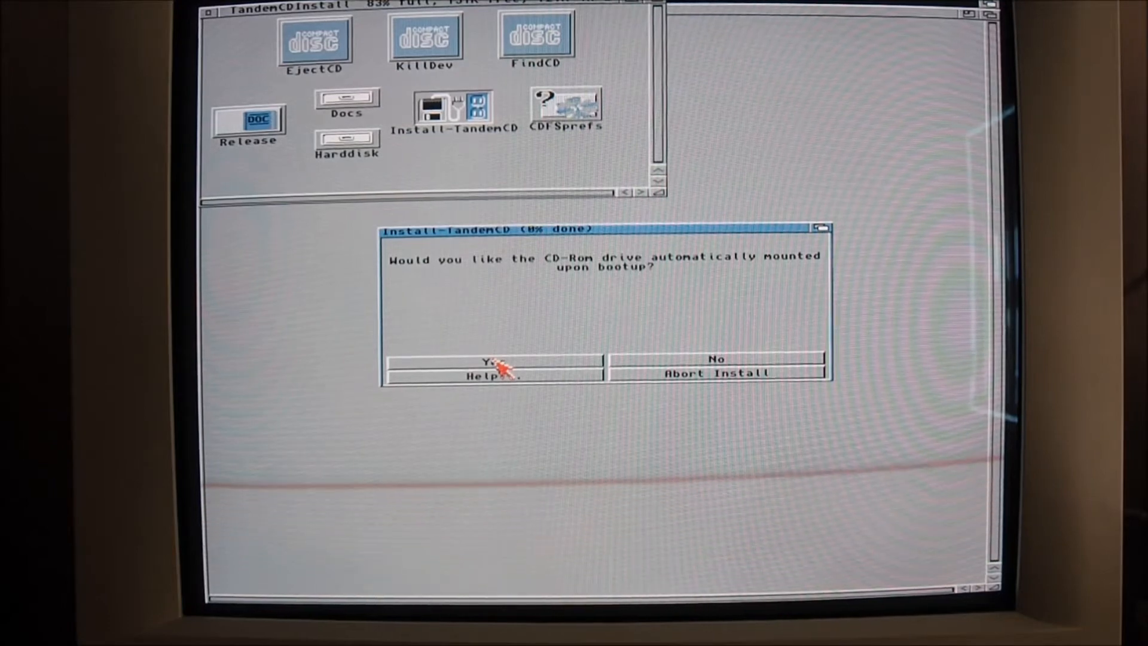
click(492, 361)
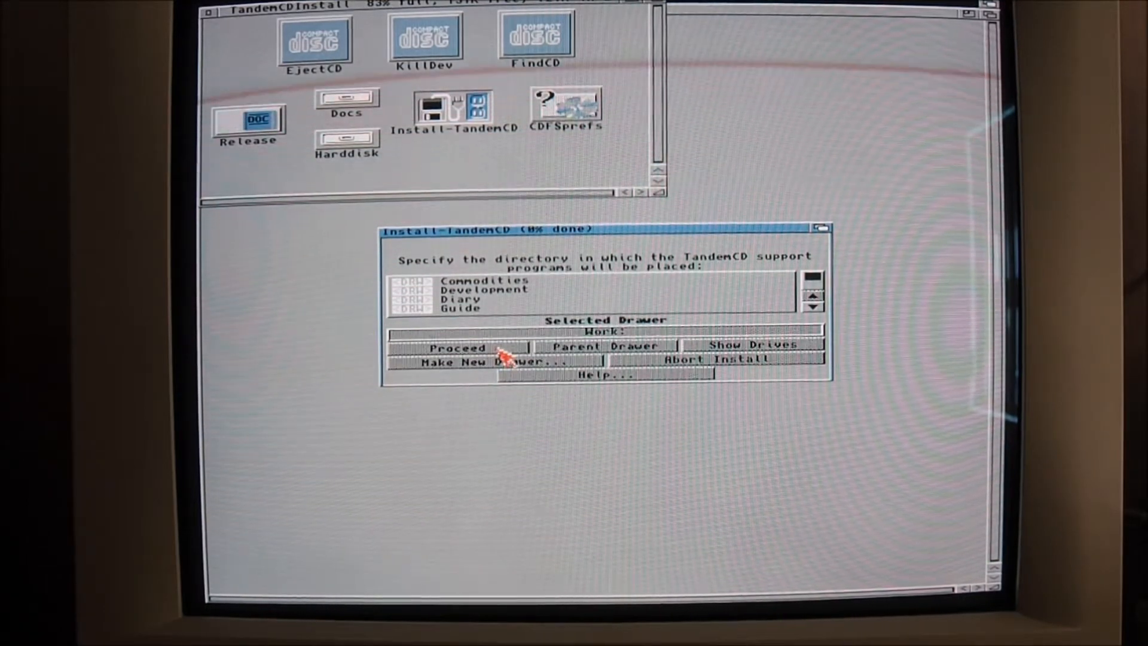
click(457, 347)
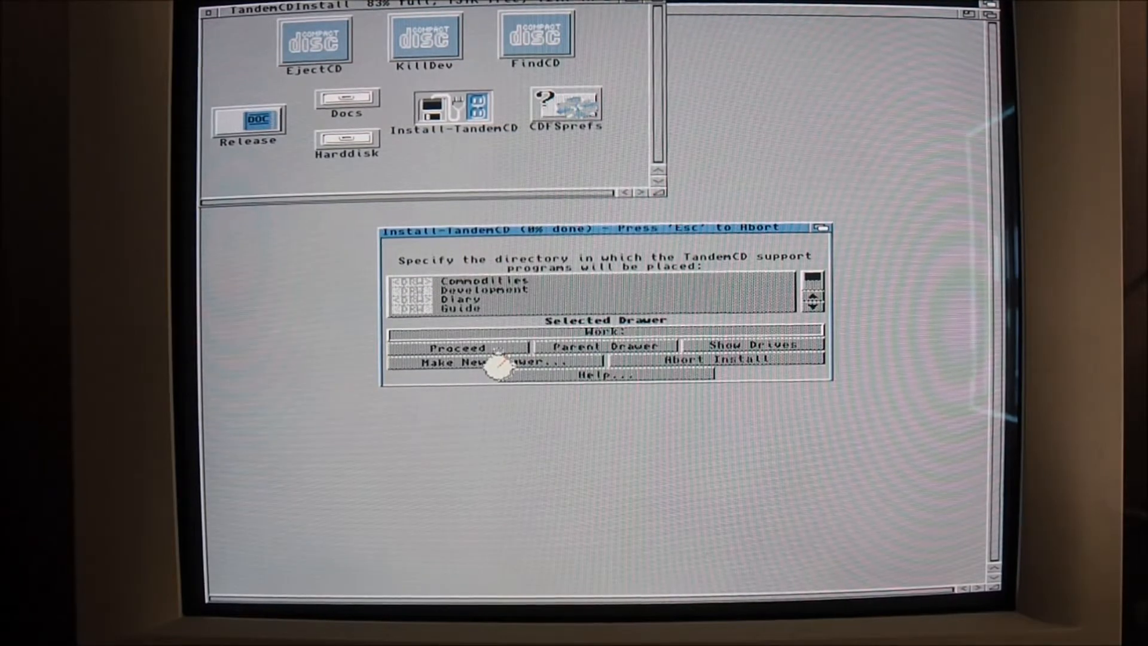
click(457, 347)
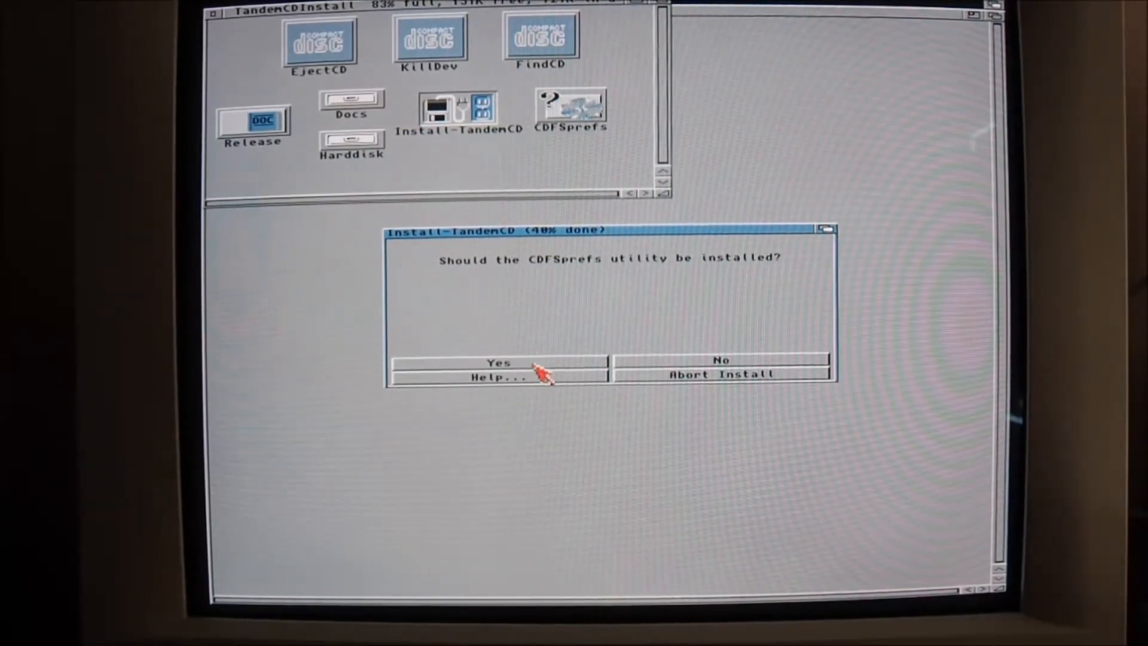
Step: Answer Yes to CDFSprefs, KillDev, FindCD, PlayCD and EjectCD, then mount CD0 now
click(499, 363)
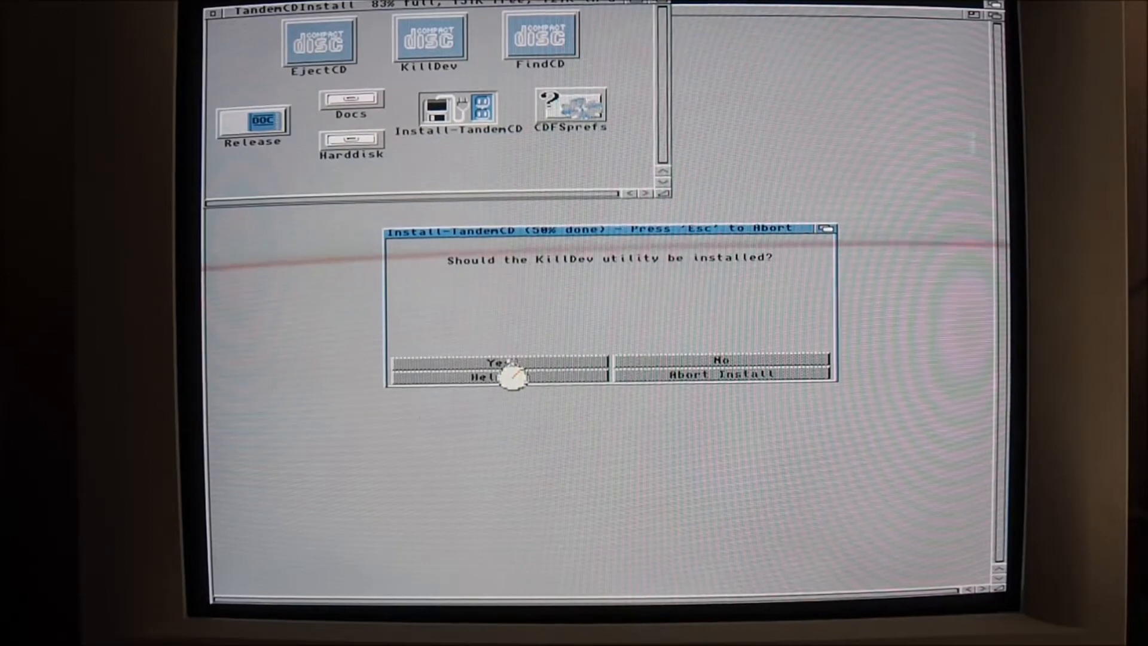
click(502, 361)
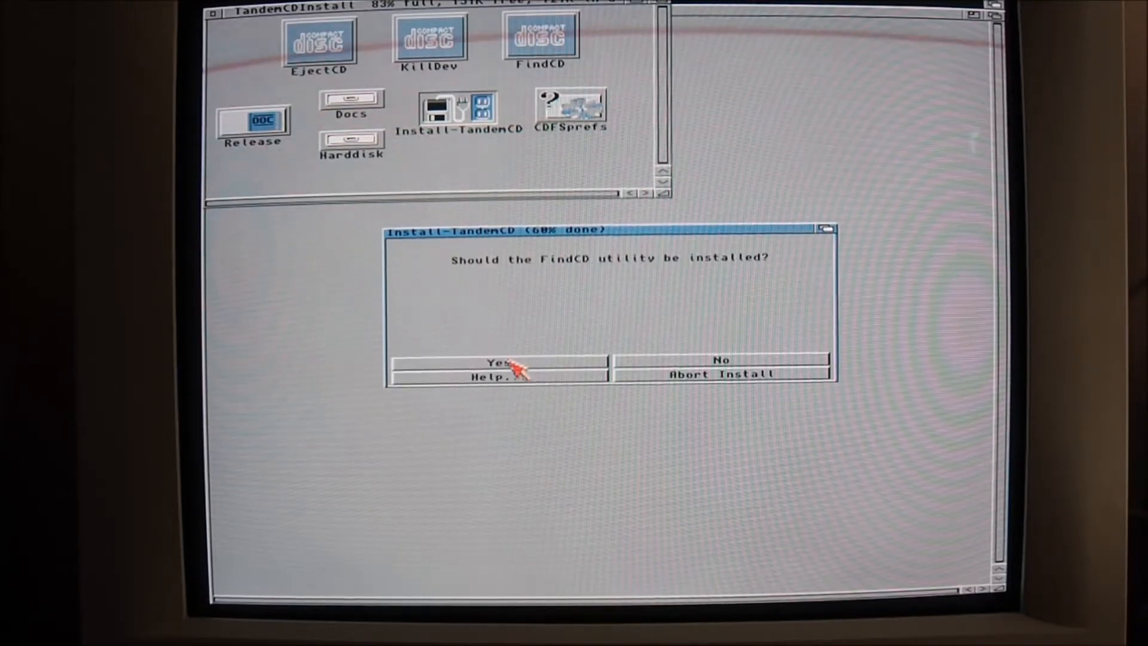
click(498, 361)
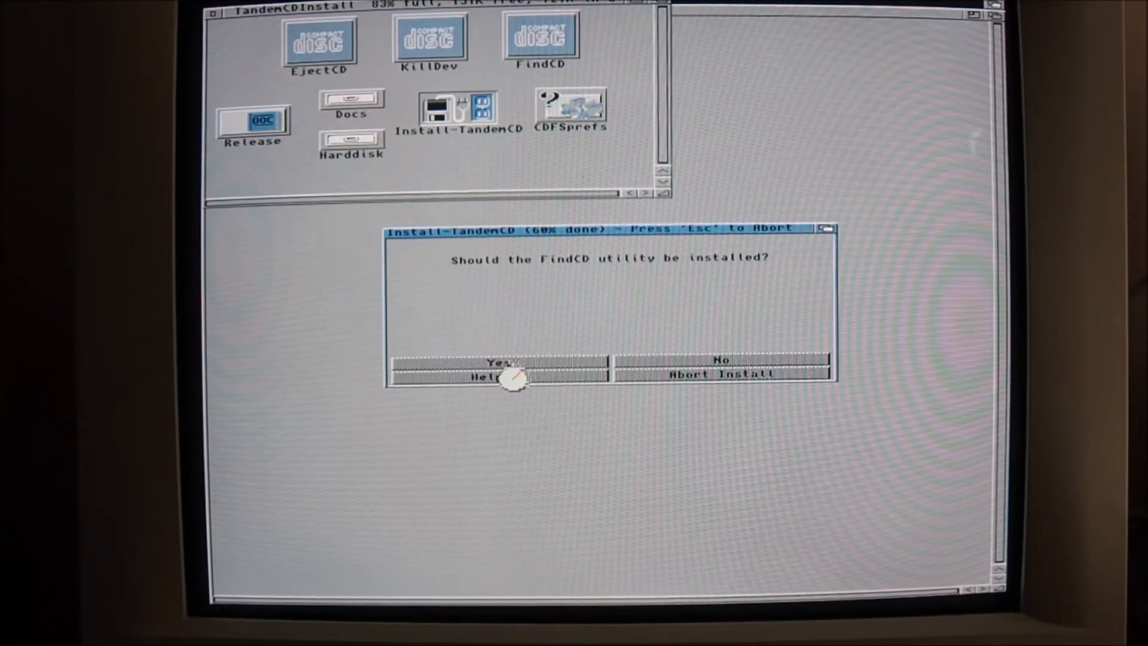
click(501, 361)
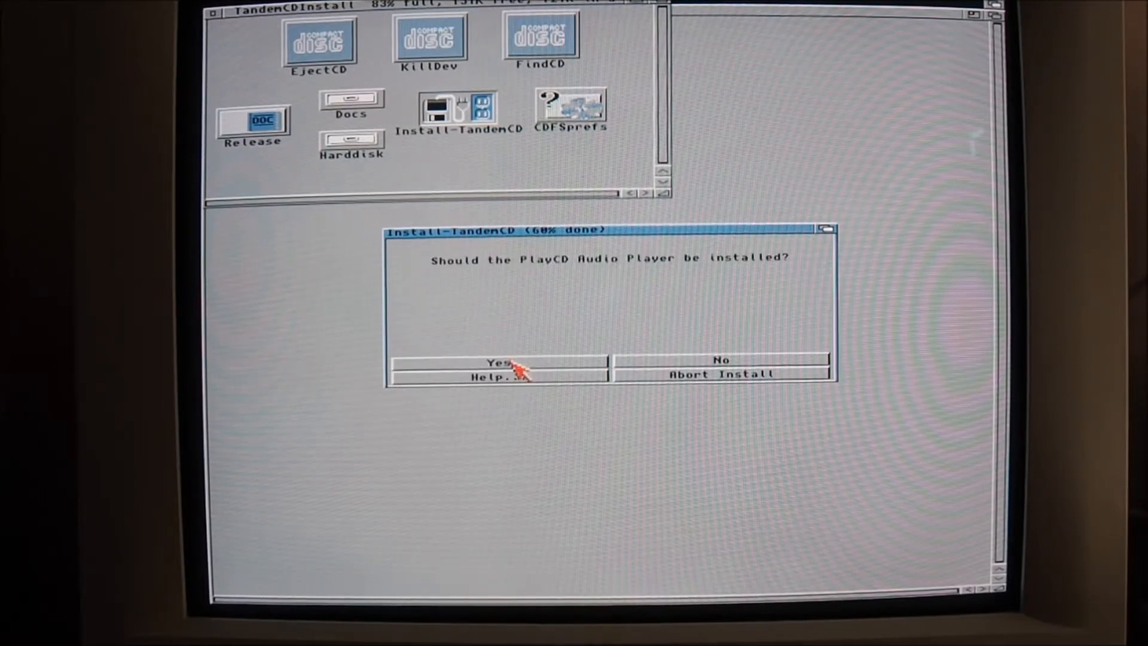
click(495, 362)
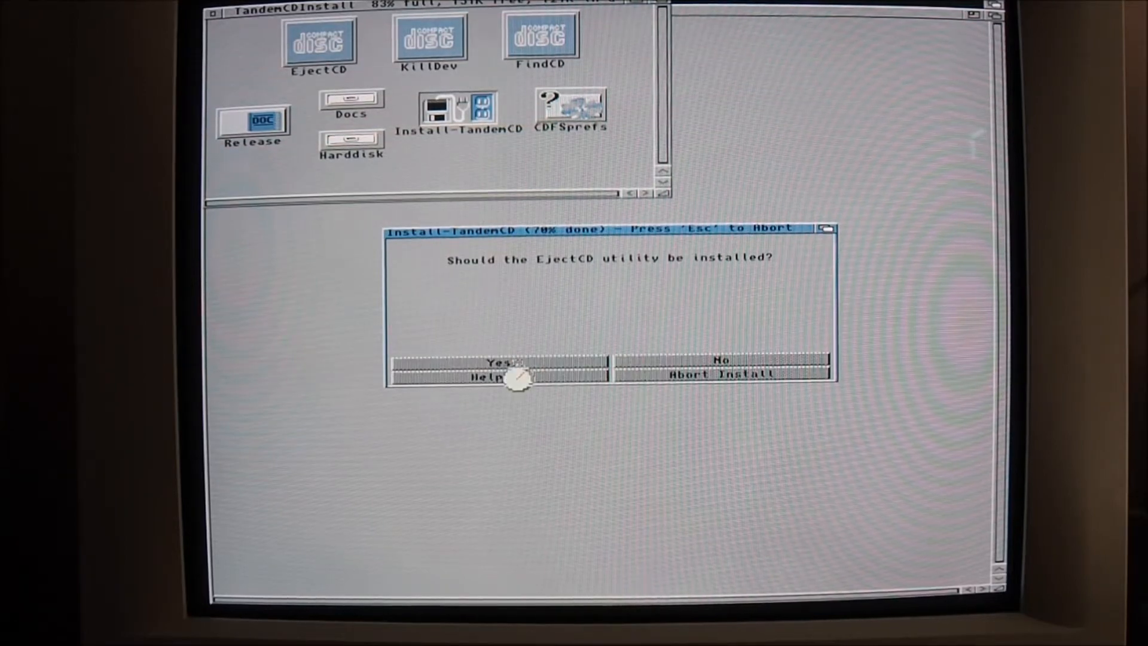
click(497, 361)
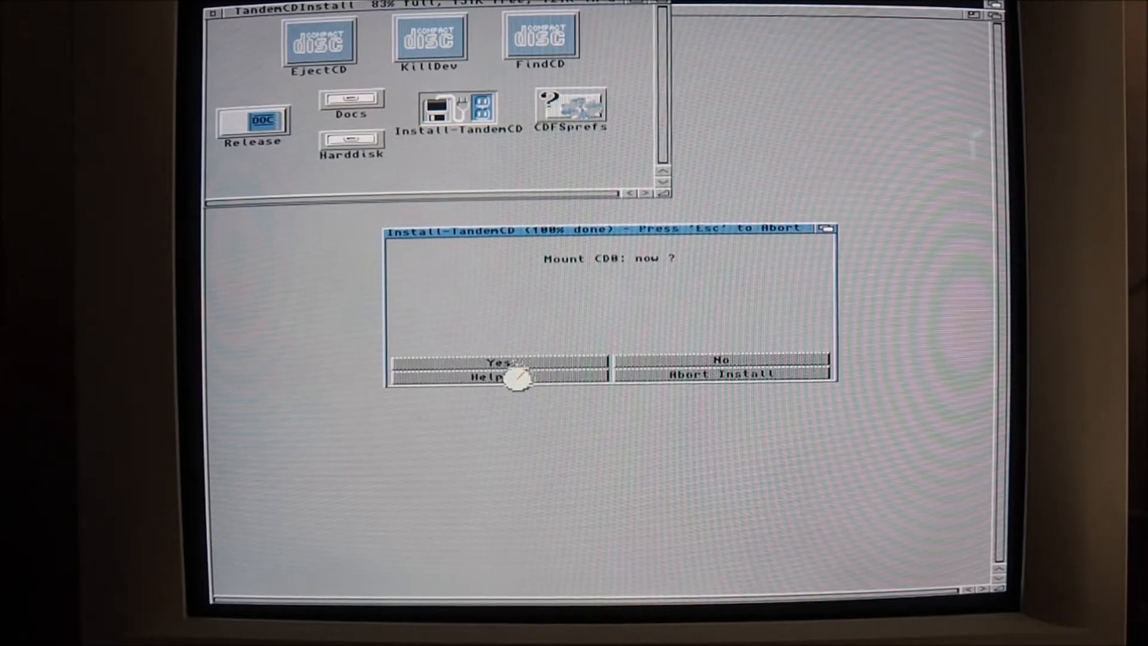
click(498, 361)
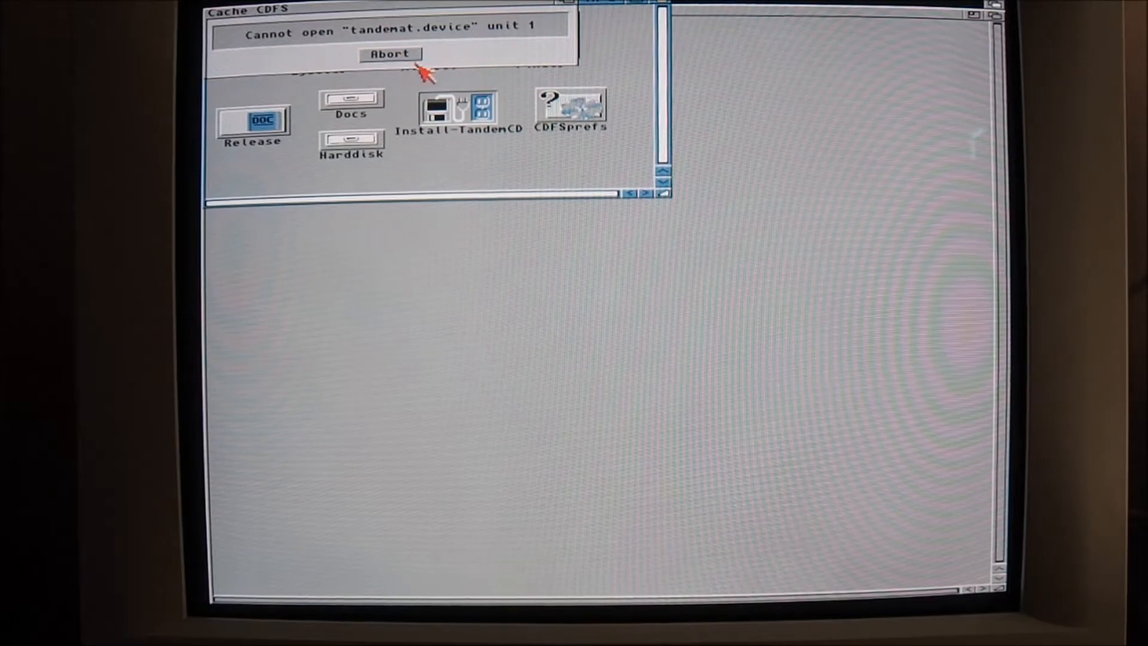
Step: Abort the CDFS open error, close TandemCDInstall, and OK the Picasso II settings notice
click(390, 54)
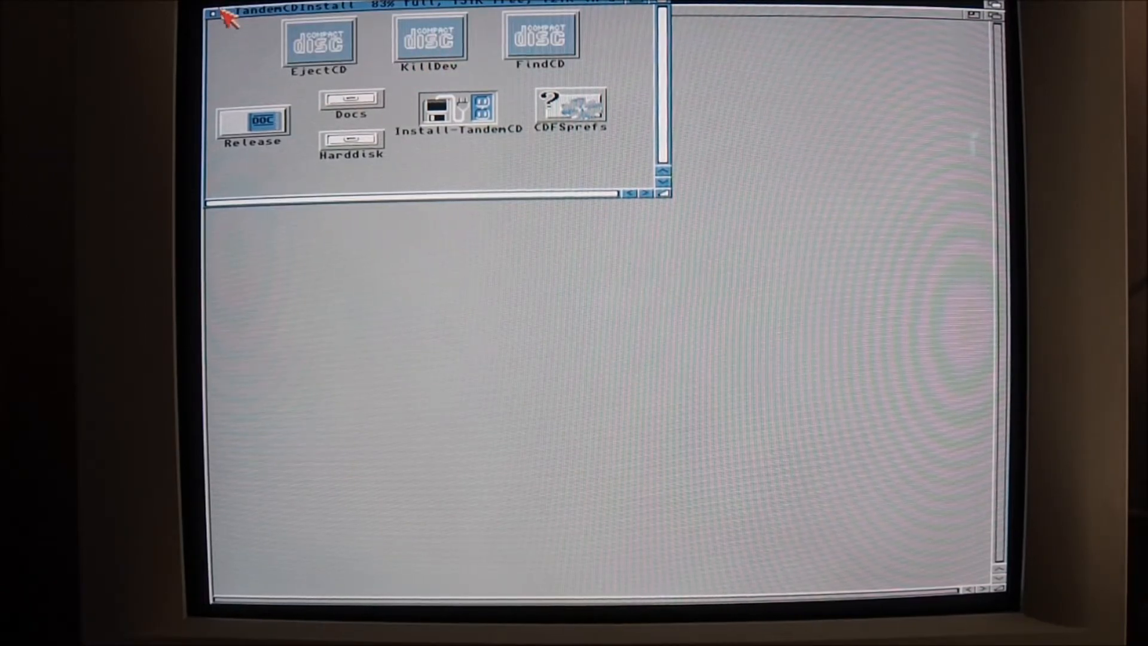
click(214, 12)
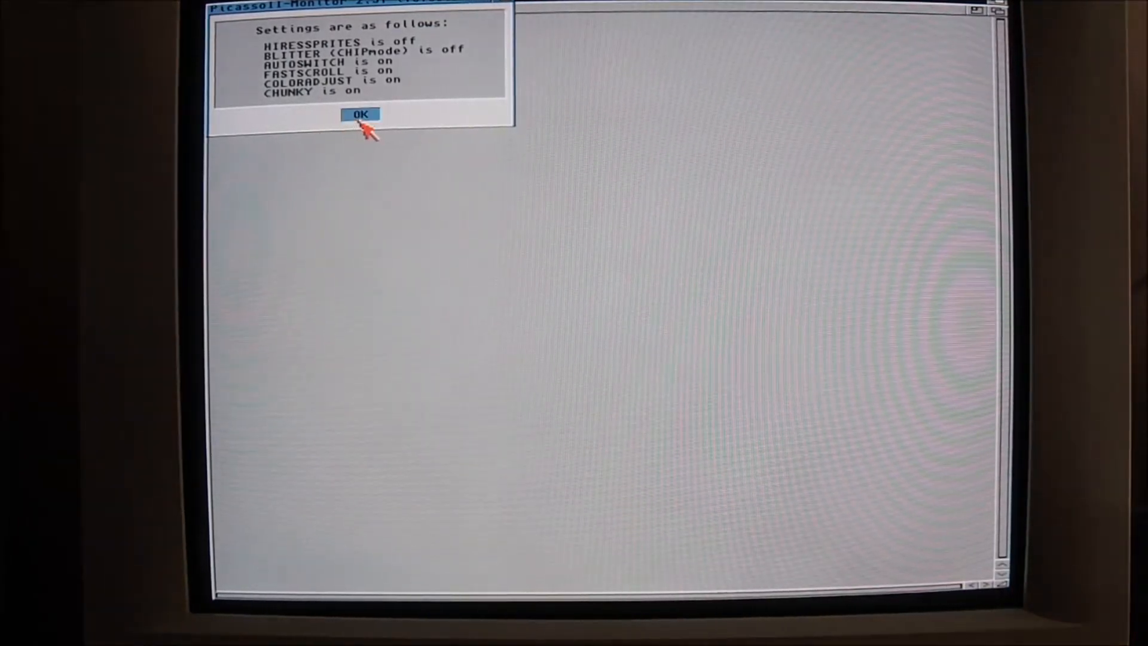
click(360, 113)
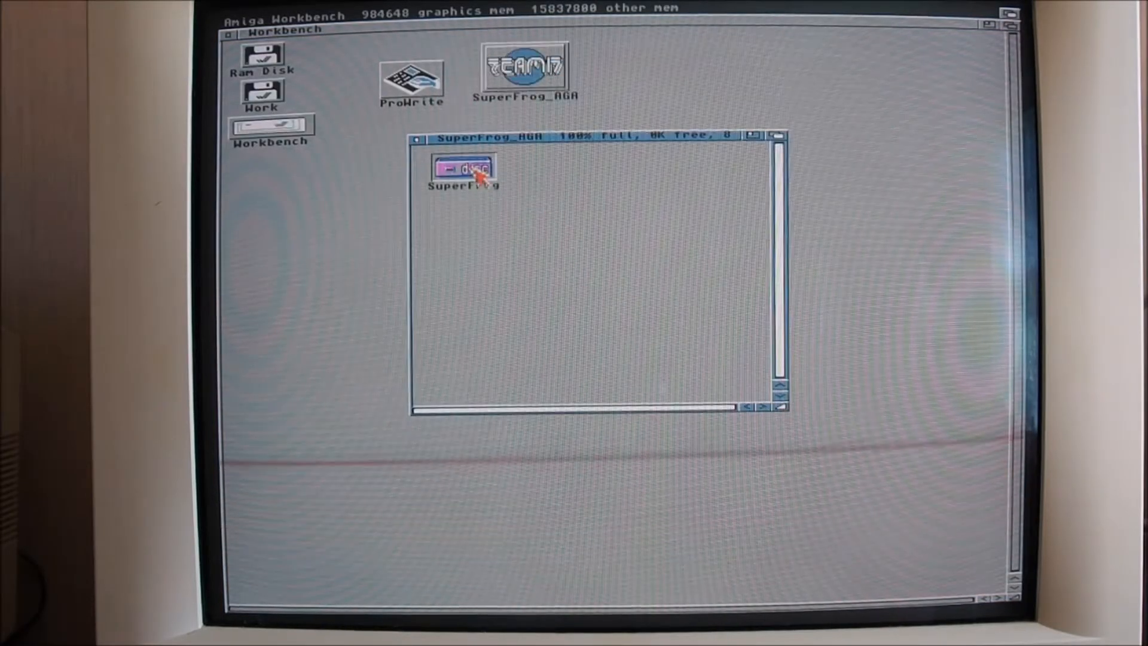
Step: Enter the SuperFrog drawer on SuperFrog_AGA and start its Assign CD script
double_click(465, 166)
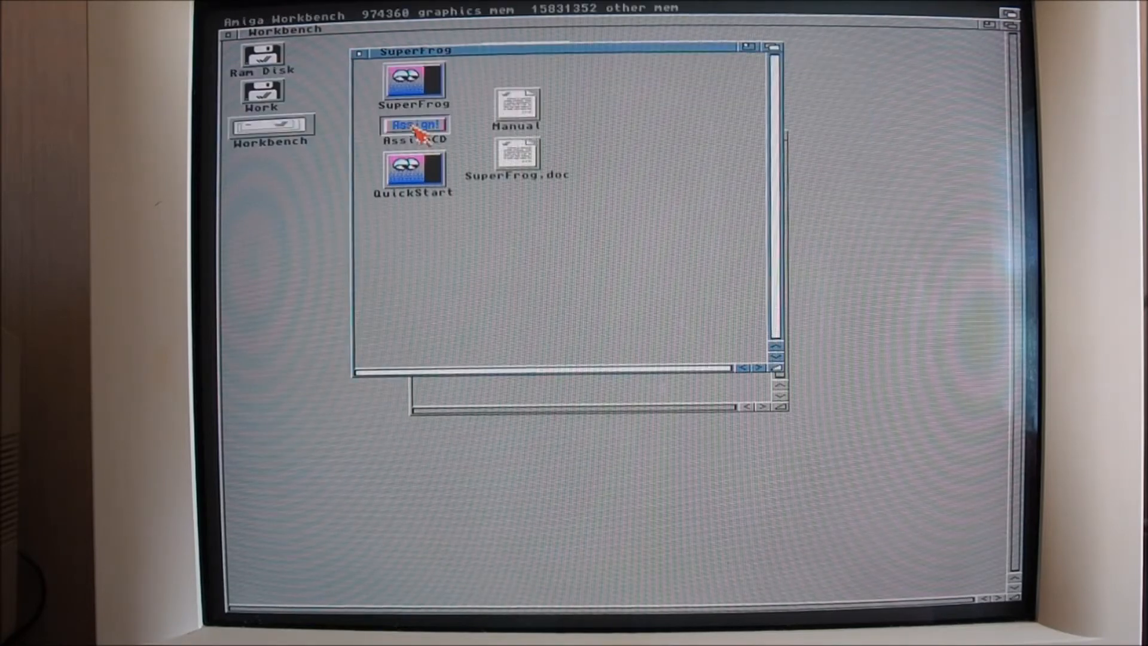
double_click(415, 126)
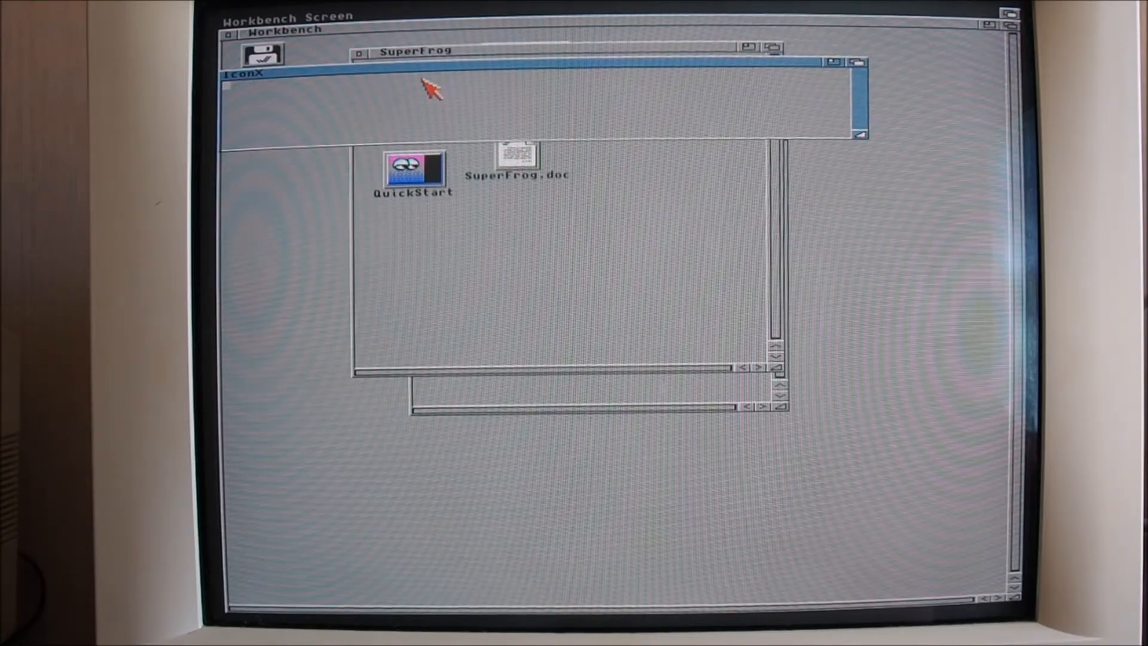
click(413, 172)
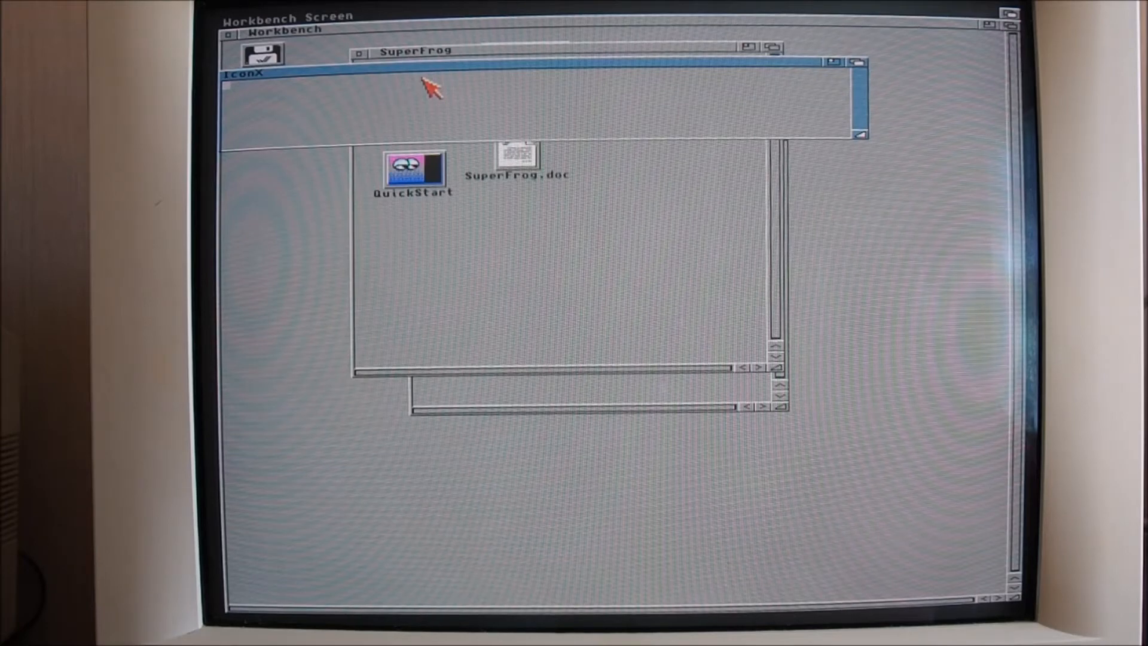